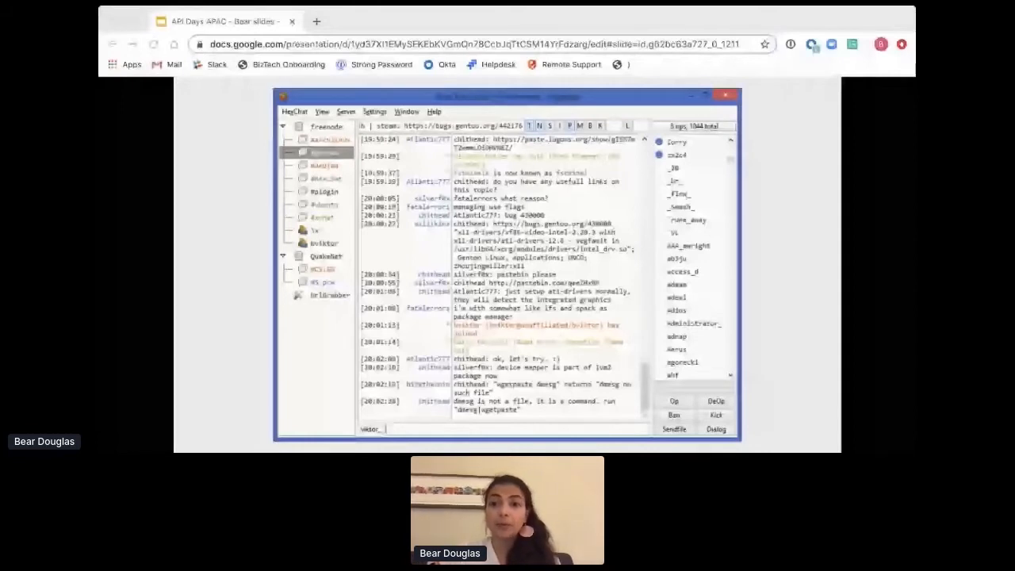
Advance to the Workflow Builder slide 'All of the templates, none of the JSON'.
{"action": "left_click", "coordinate": [325, 152]}
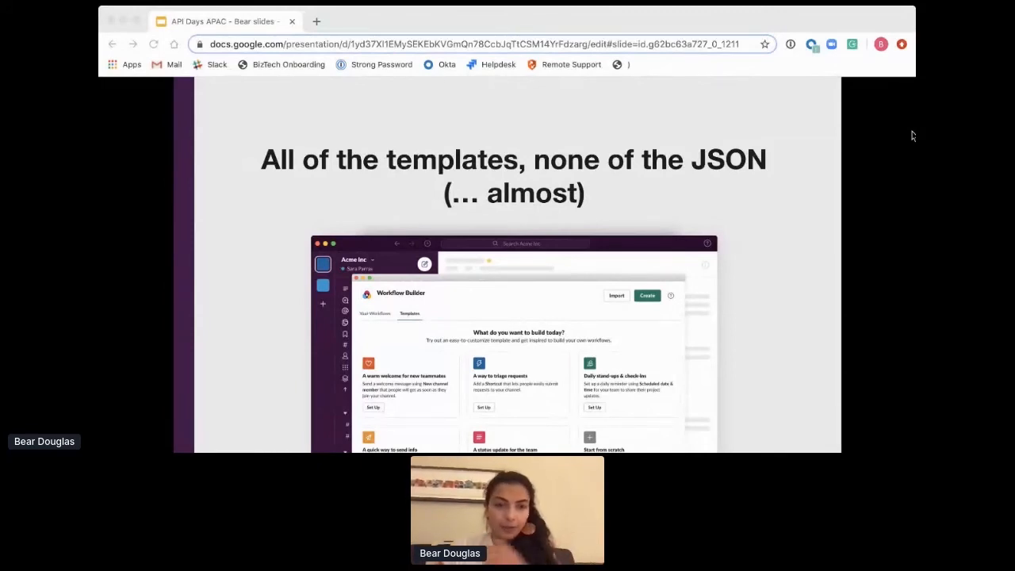
{"action": "key", "text": "Right"}
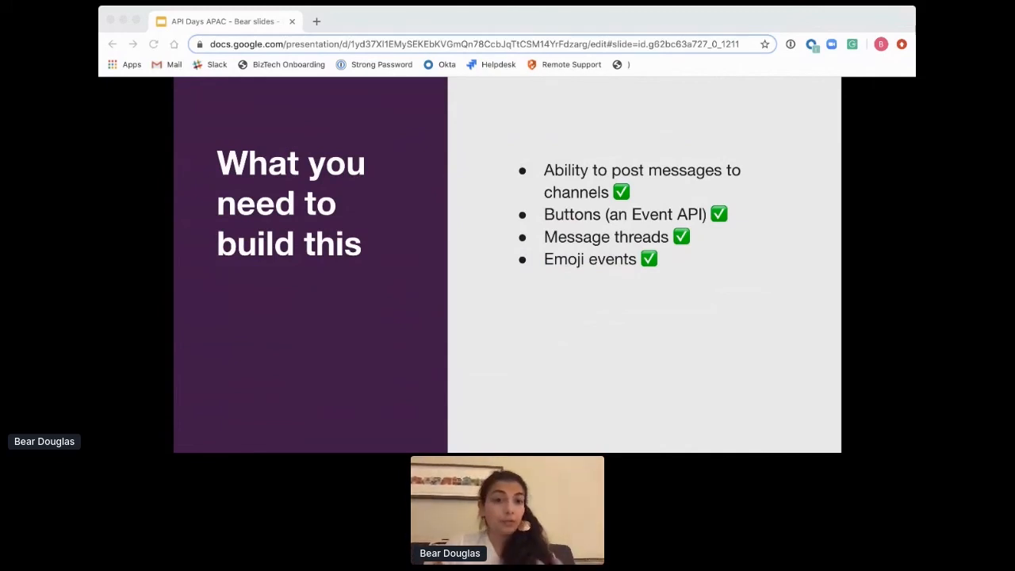
{"action": "key", "text": "Right"}
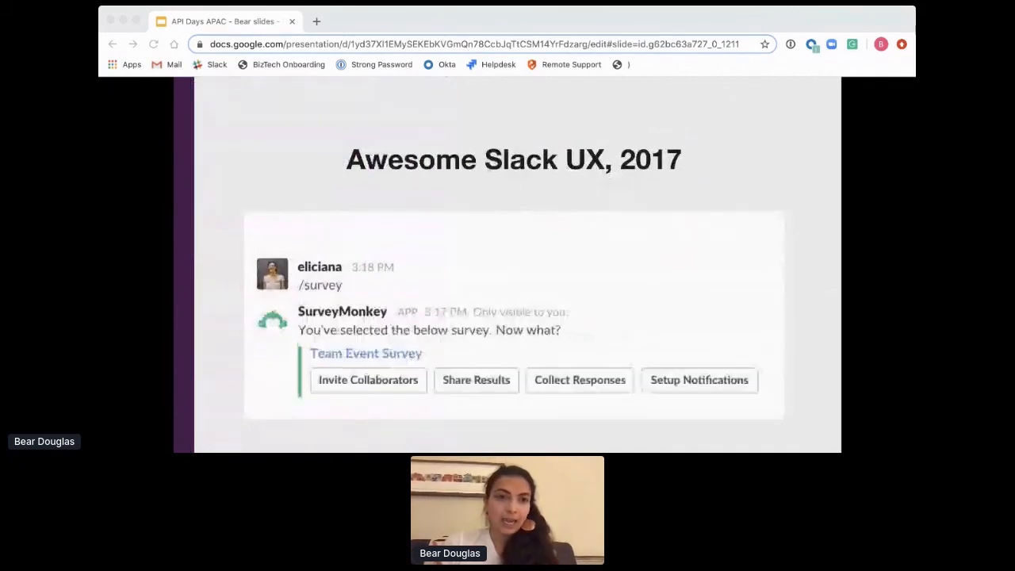
{"action": "left_click", "coordinate": [374, 358]}
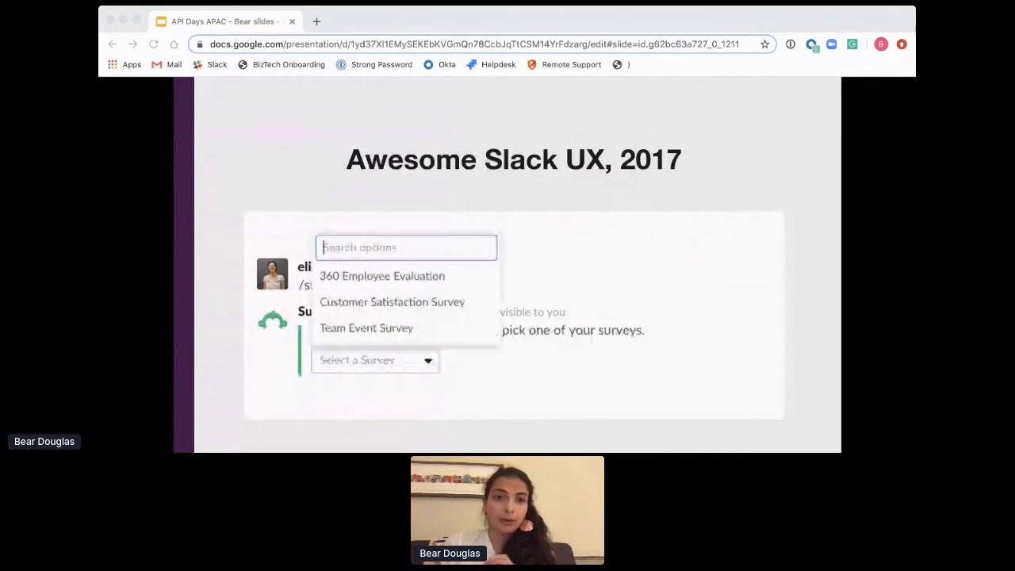
{"action": "left_click", "coordinate": [366, 327]}
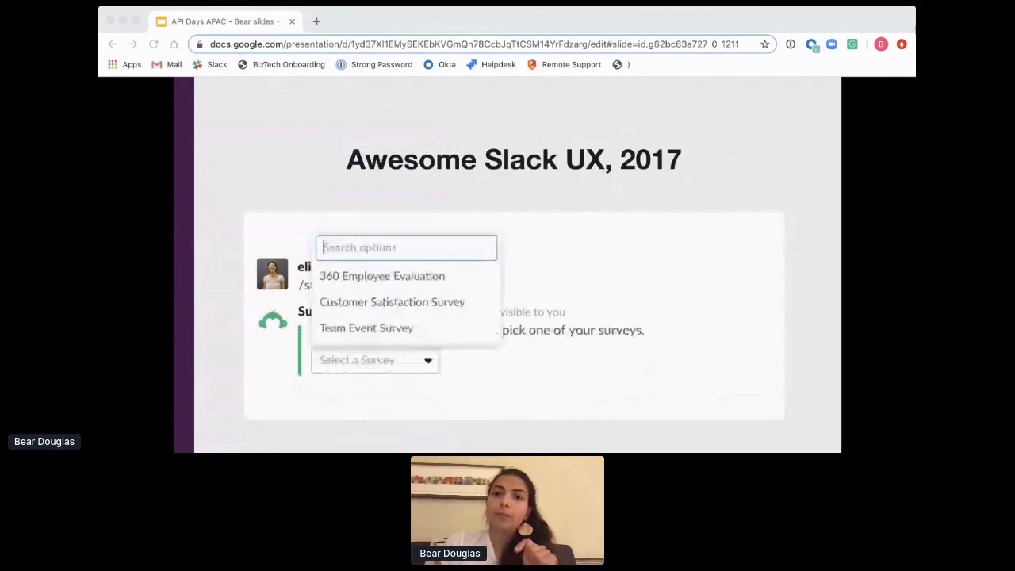
{"action": "left_click", "coordinate": [366, 326]}
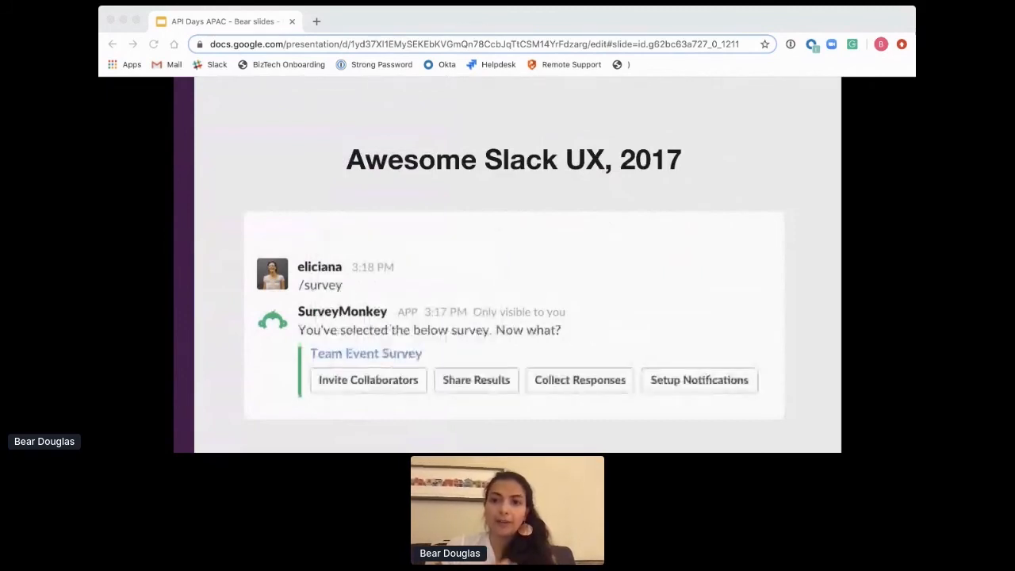
{"action": "left_click", "coordinate": [374, 360]}
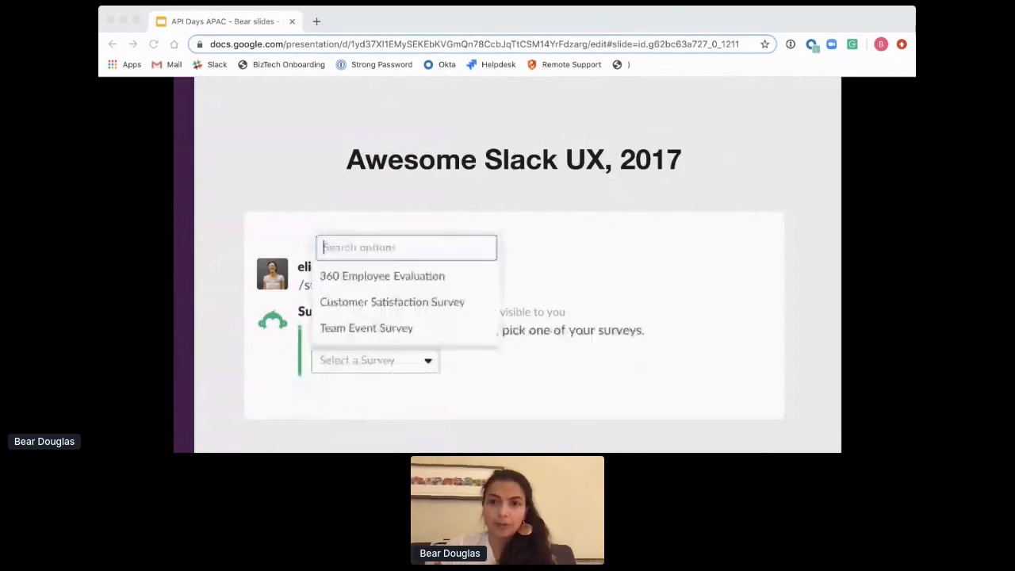
{"action": "left_click", "coordinate": [366, 327]}
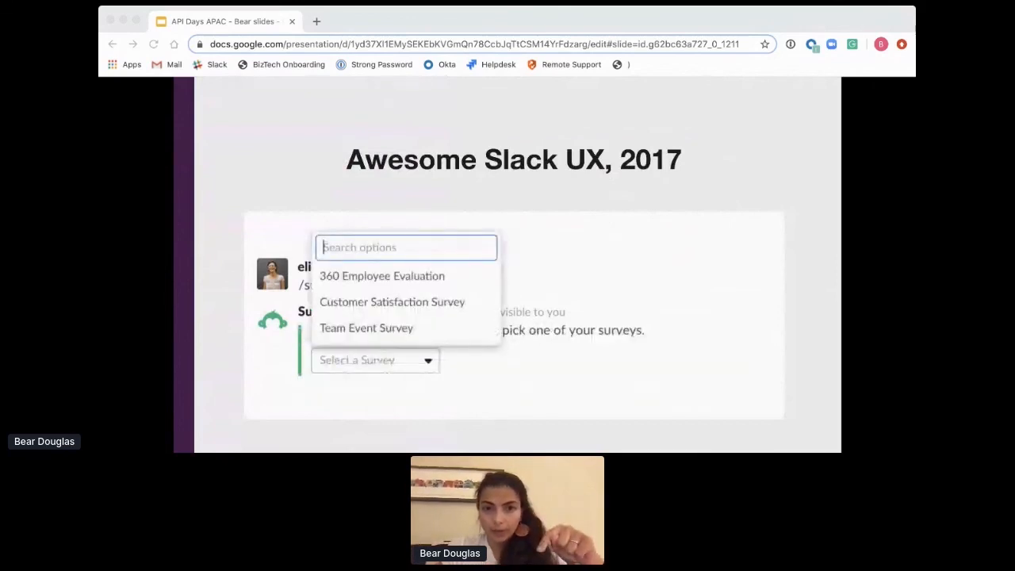
{"action": "left_click", "coordinate": [365, 327]}
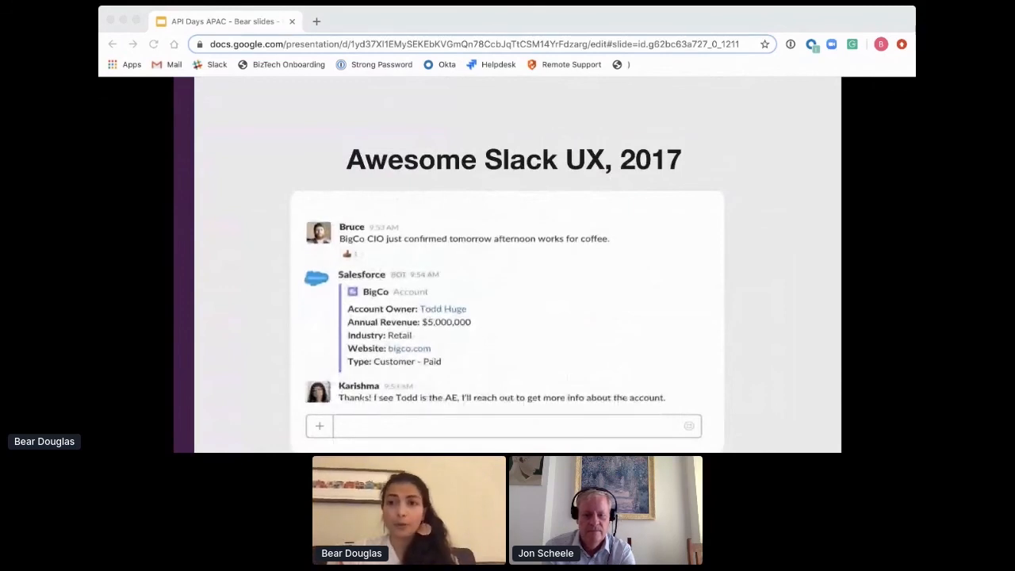
Advance to the 'Modals take app actions out of messages' slide with its Create Task demo.
{"action": "key", "text": "Right"}
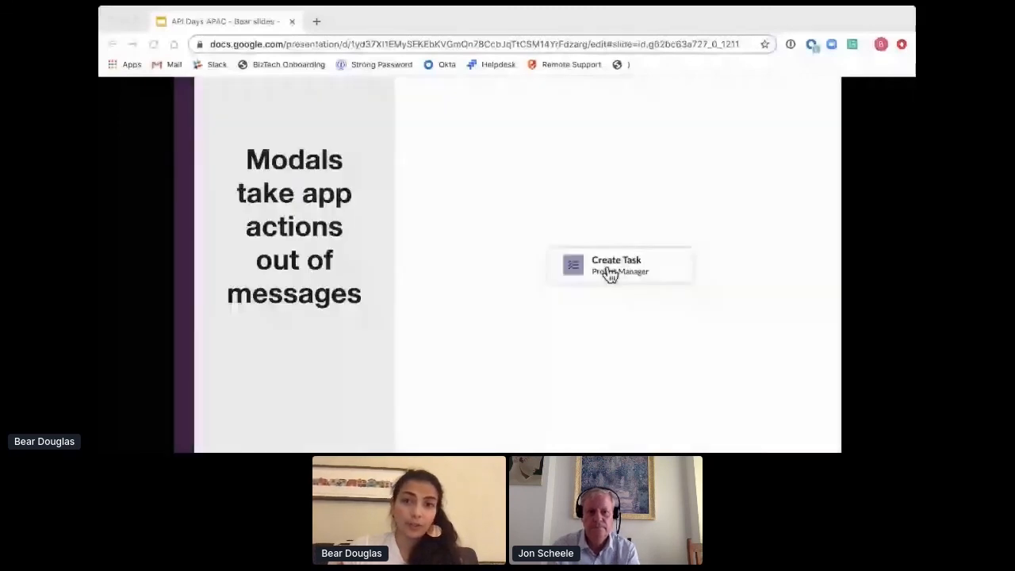
Move past 'Similar UX goals' to the 'What we needed to build to enable this' slide.
{"action": "left_click", "coordinate": [620, 266]}
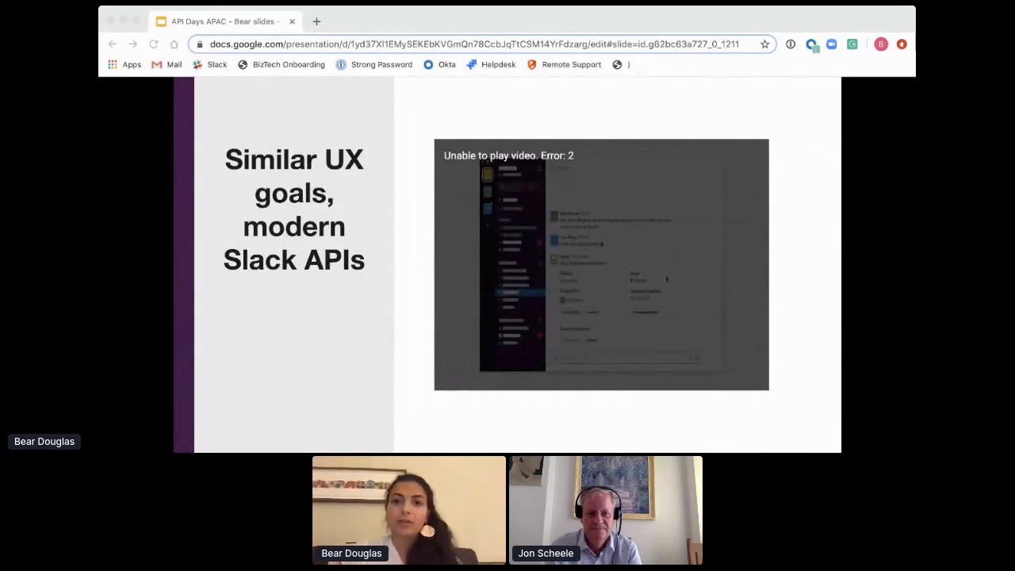
{"action": "key", "text": "Right"}
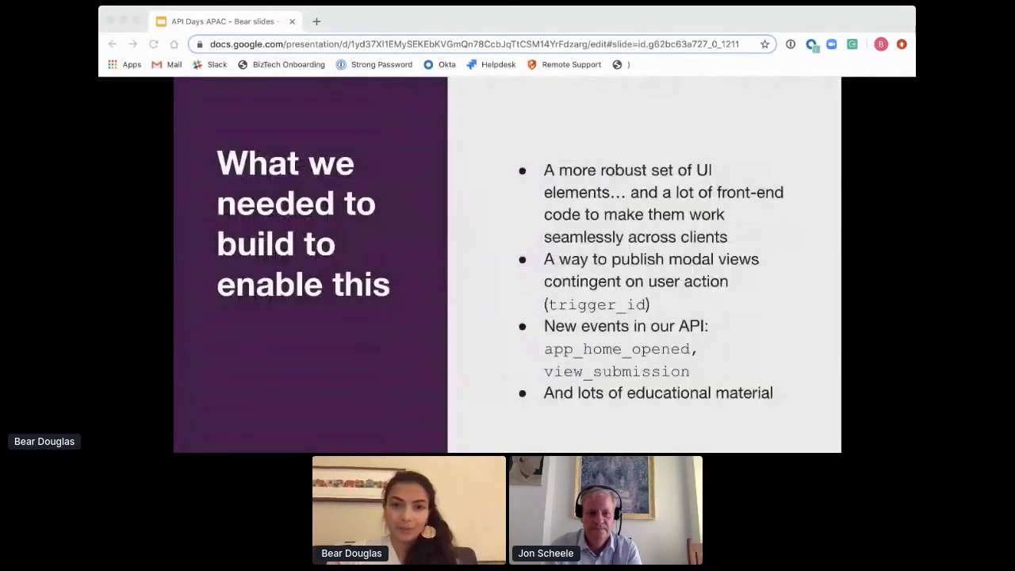